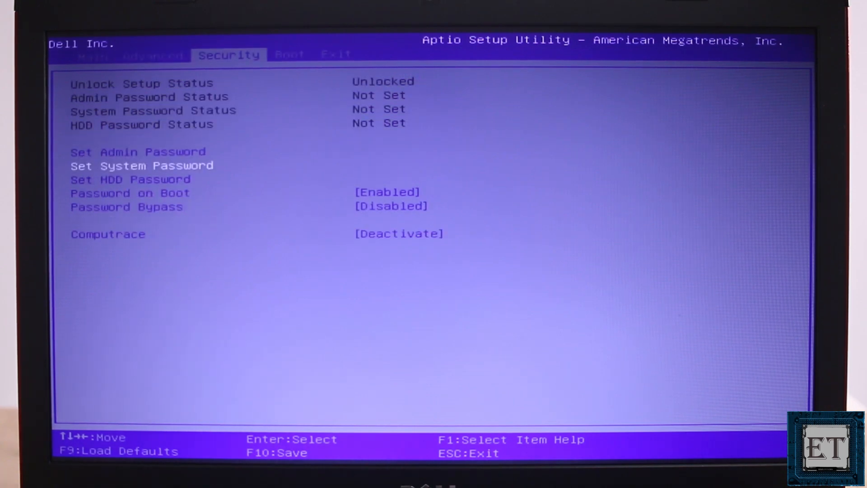
Move from the Security page to the Exit page with its save, discard and restore-defaults choices
key("Down")
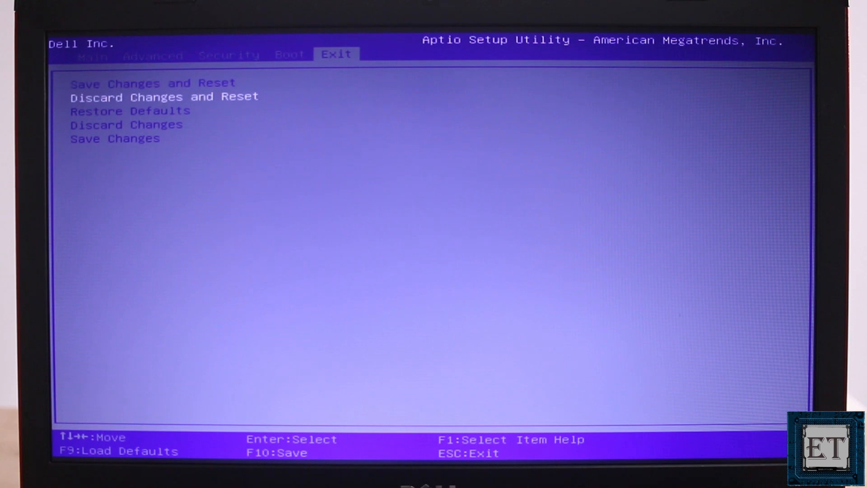
key("Down")
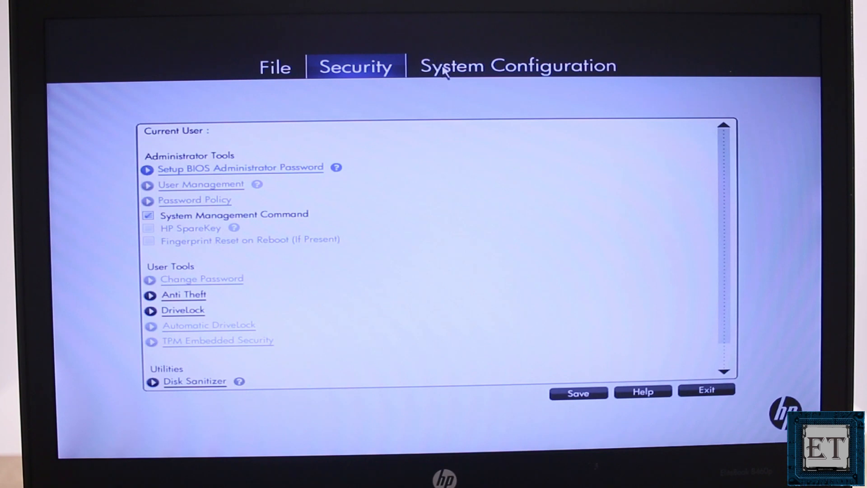
Show the HP File settings page and browse its entries
left_click(275, 67)
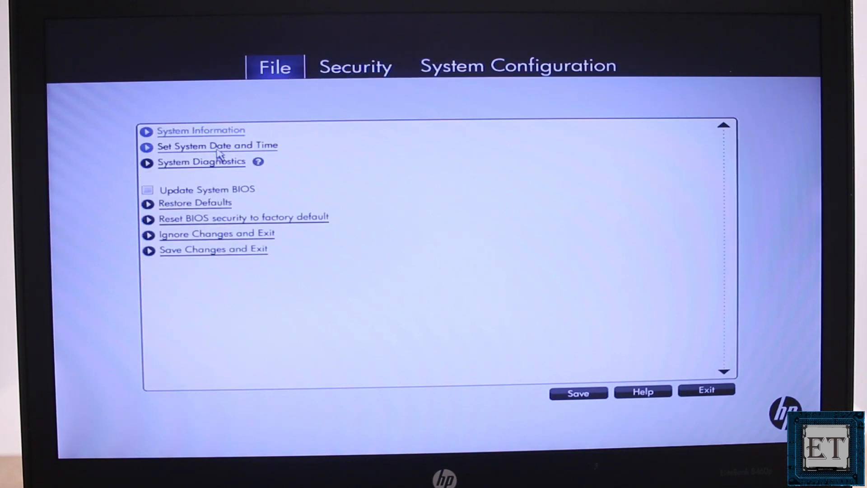
left_click(217, 145)
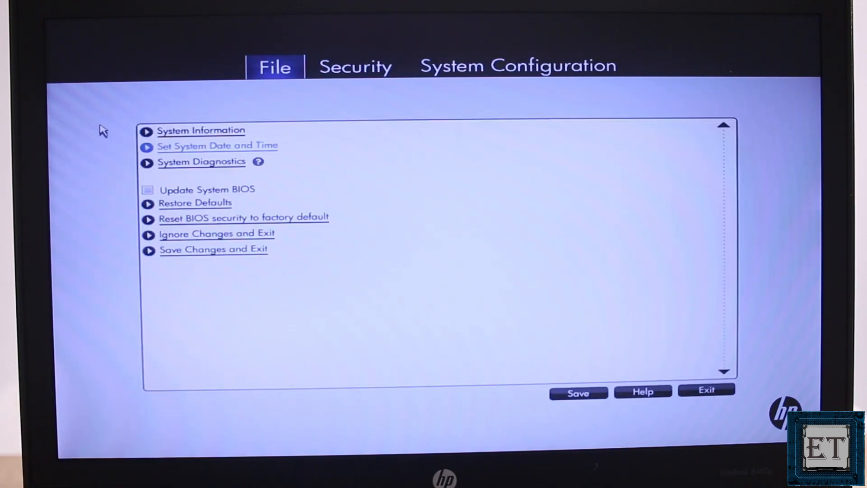
left_click(200, 162)
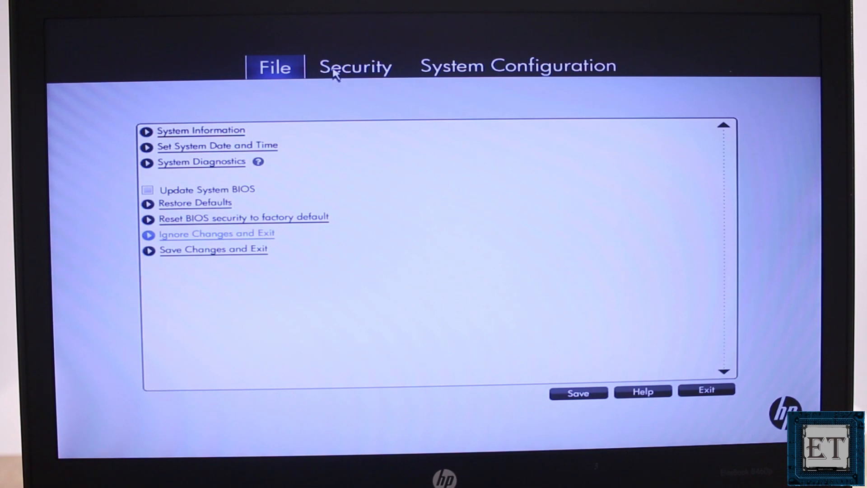
Show the Security page with System Management Command, then the System Configuration page
left_click(356, 67)
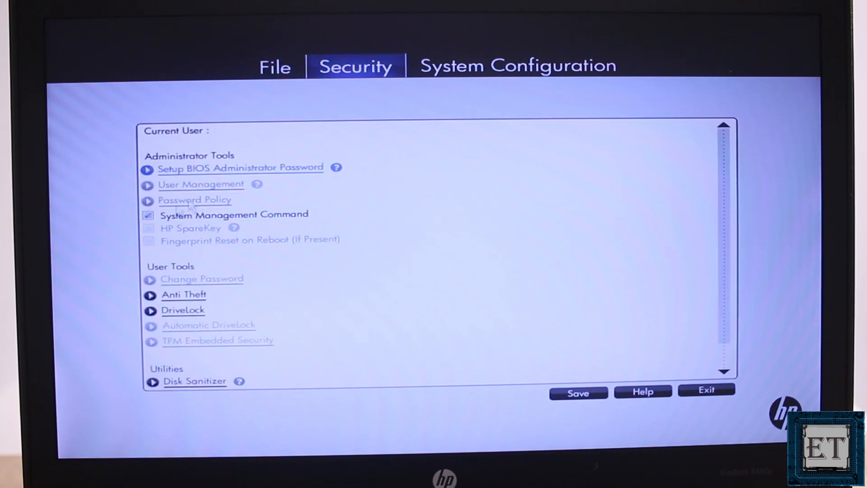
left_click(148, 215)
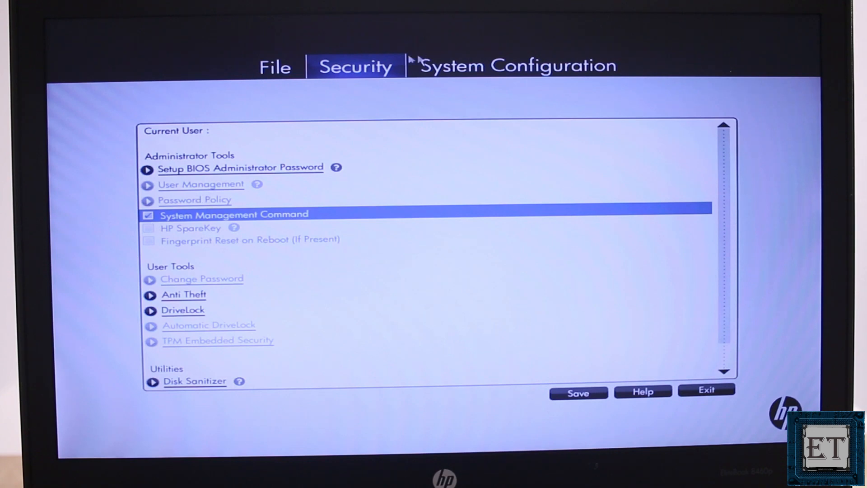
left_click(519, 65)
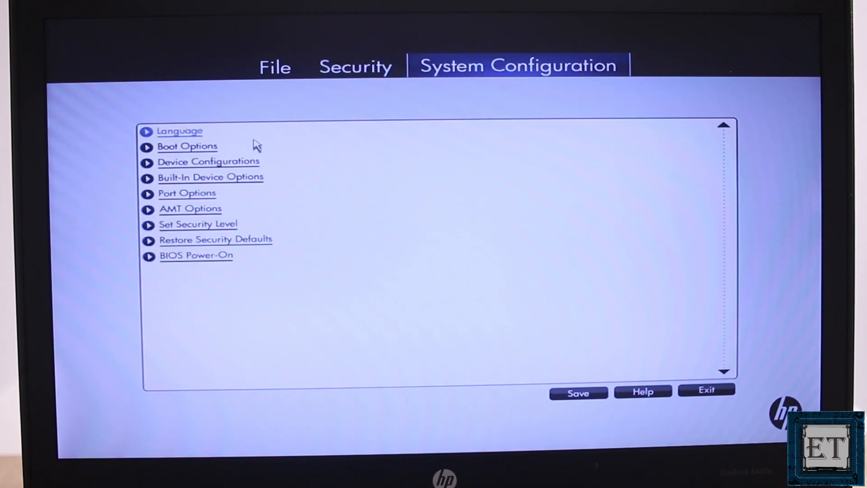
Show Boot Options under System Configuration with startup delays and enabled boot device types
left_click(179, 132)
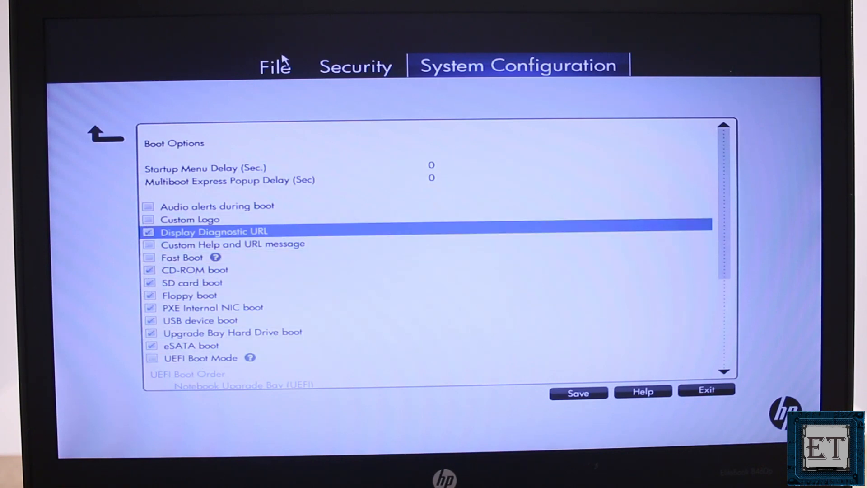
left_click(356, 67)
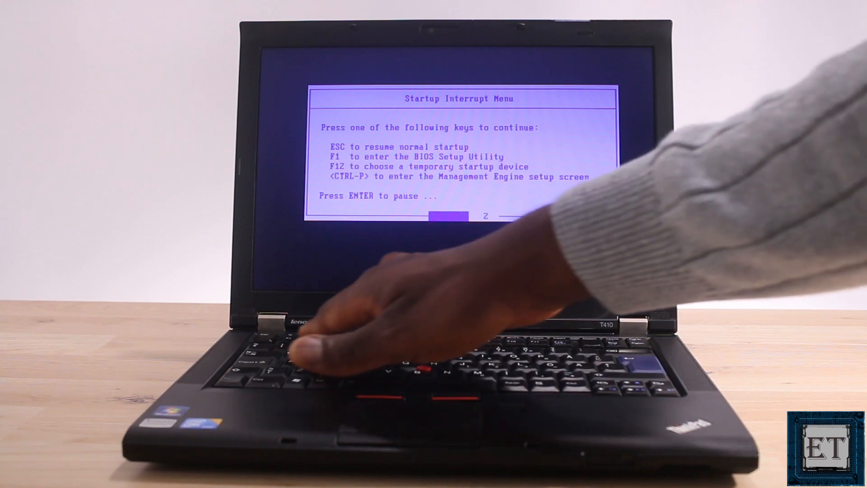
Enter the ThinkPad BIOS Setup Utility from the Startup Interrupt Menu with F1
key("F1")
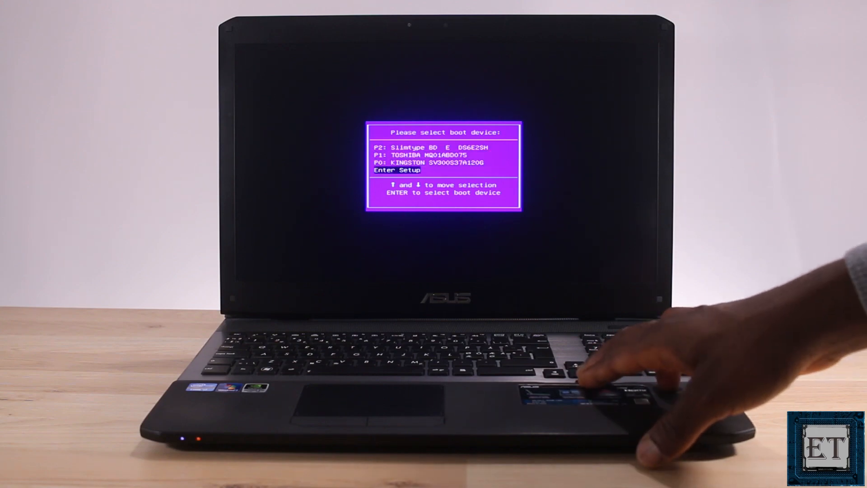
Choose Enter Setup on the ASUS boot menu to reach the Aptio Main information page
key("Enter")
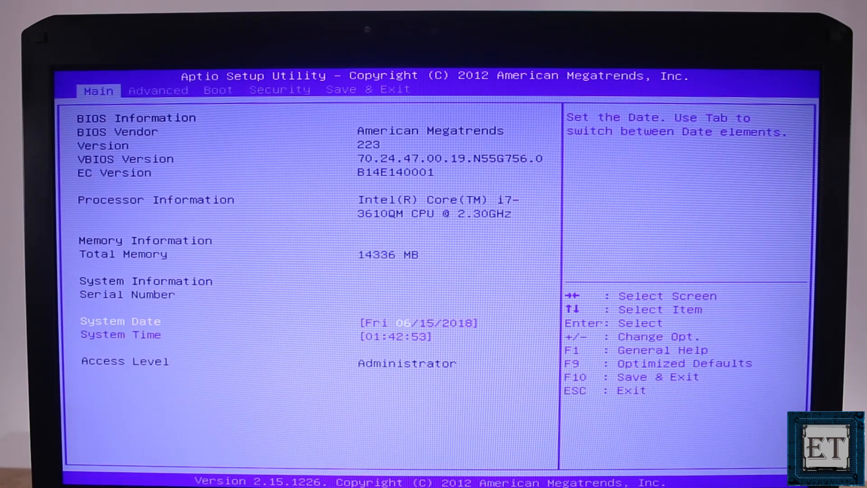